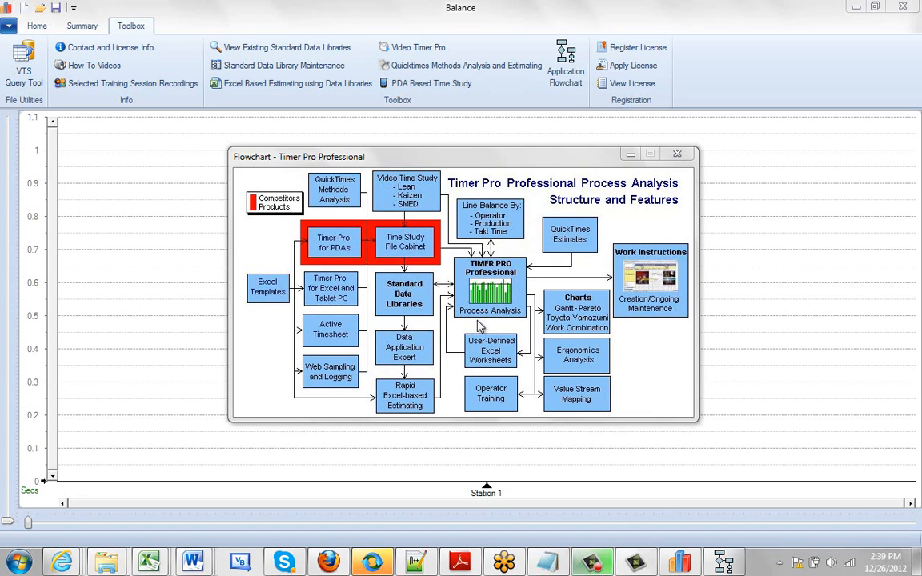
{"action": "mouse_move", "coordinate": [517, 360]}
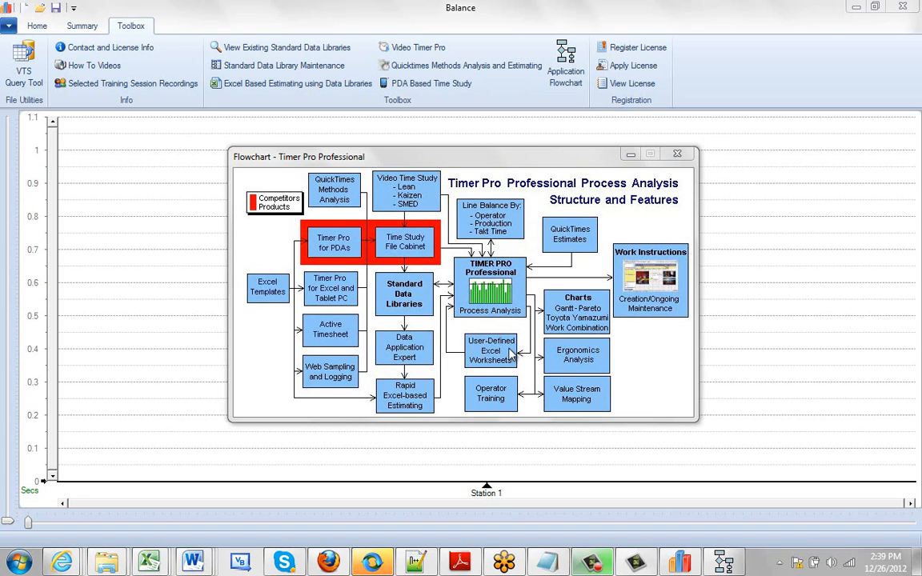
{"action": "mouse_move", "coordinate": [477, 358]}
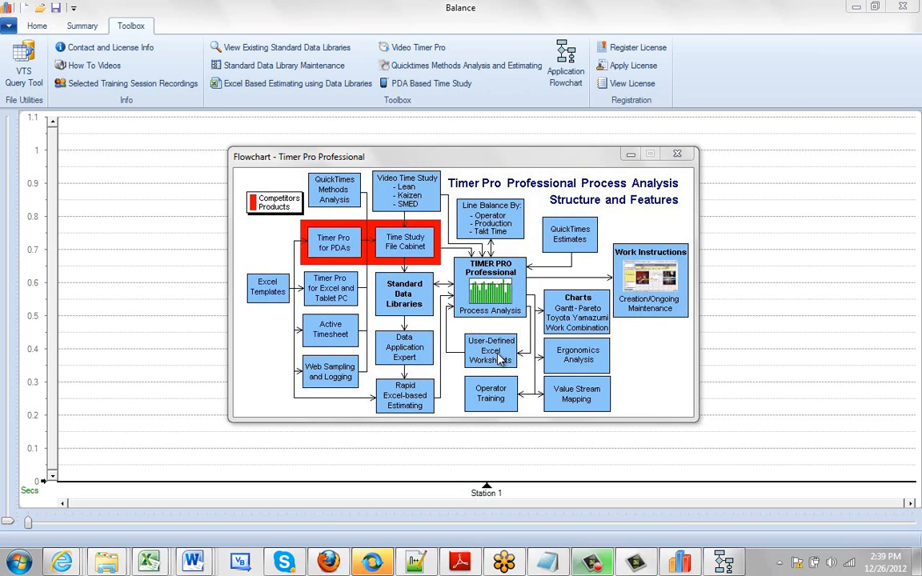
{"action": "mouse_move", "coordinate": [496, 358]}
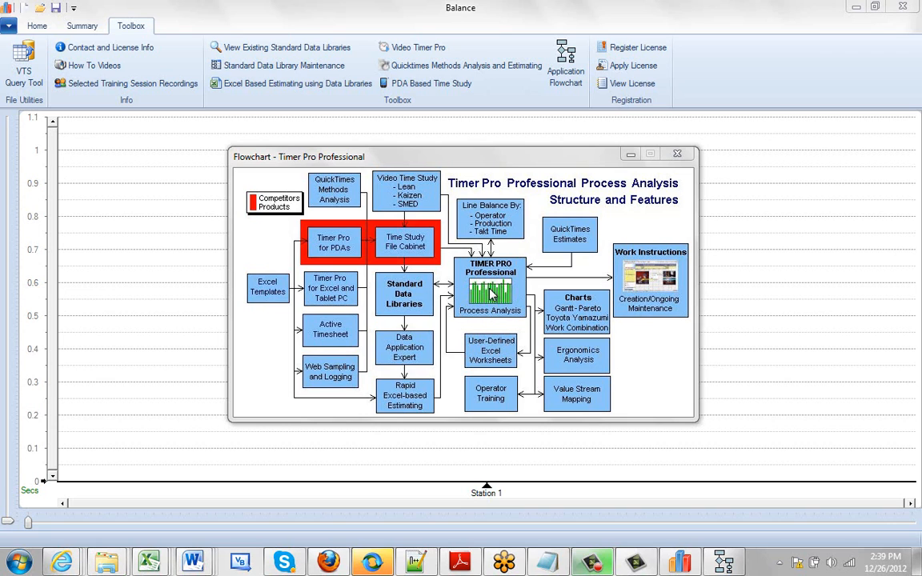
- Close the process analysis flowchart, leaving the empty Station 1 Balance chart
{"action": "left_click", "coordinate": [677, 153]}
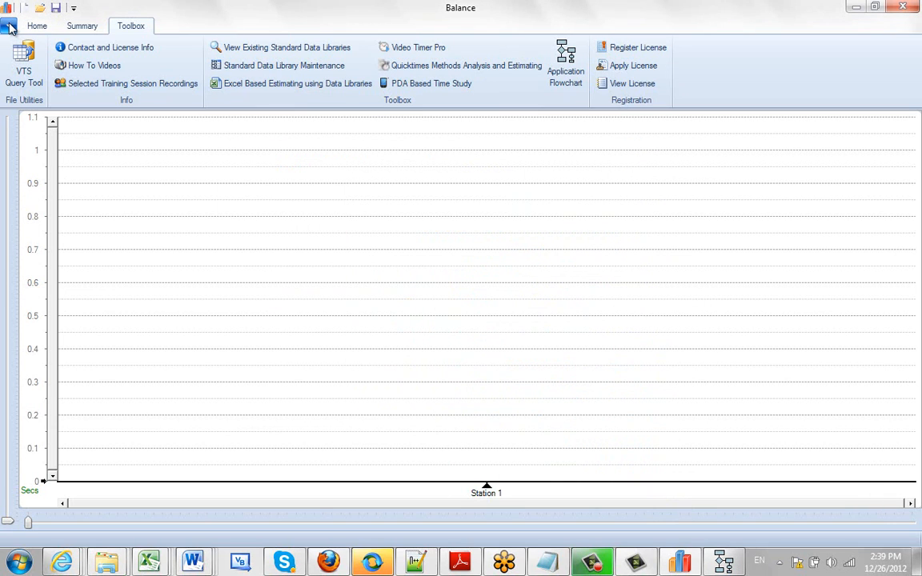
- Show the main menu's Import options for balance files, activities and manual Excel
{"action": "left_click", "coordinate": [14, 24]}
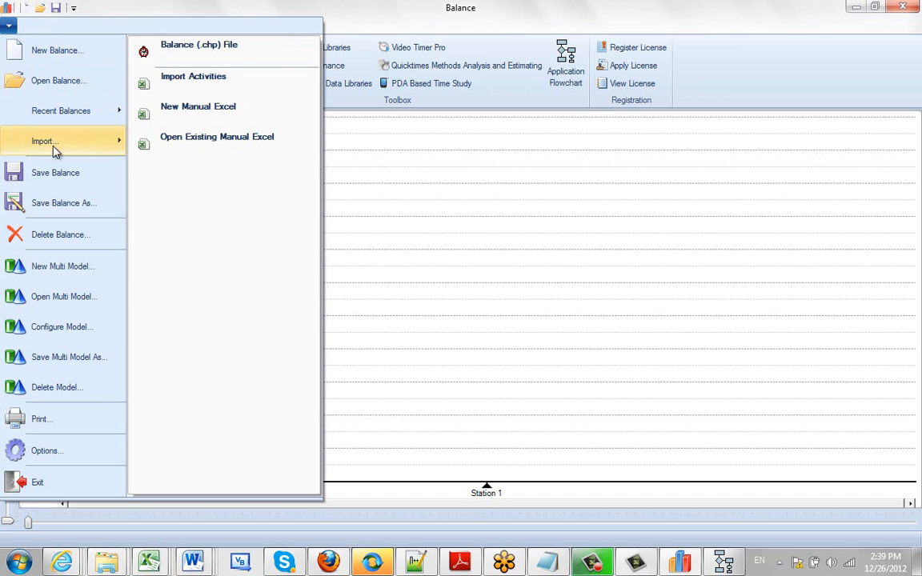
{"action": "mouse_move", "coordinate": [227, 116]}
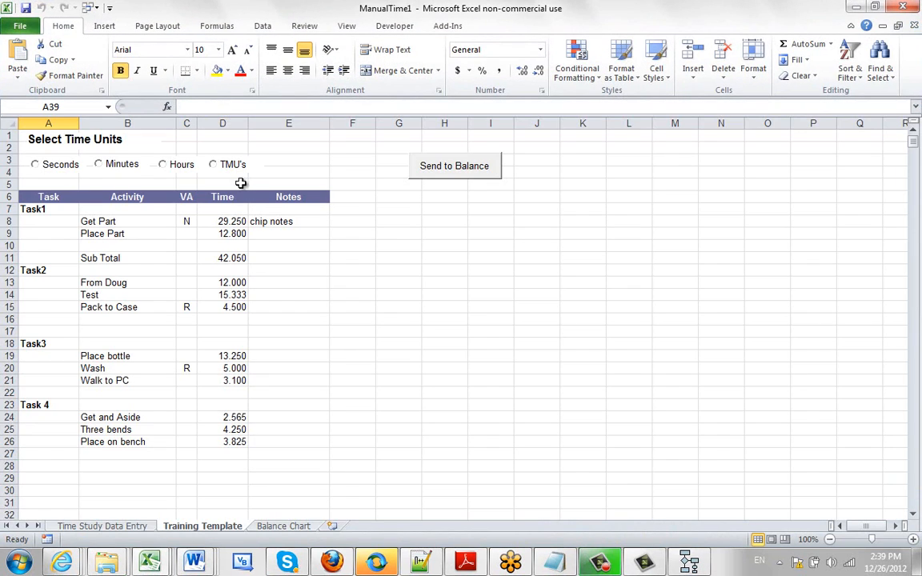
{"action": "mouse_move", "coordinate": [184, 255]}
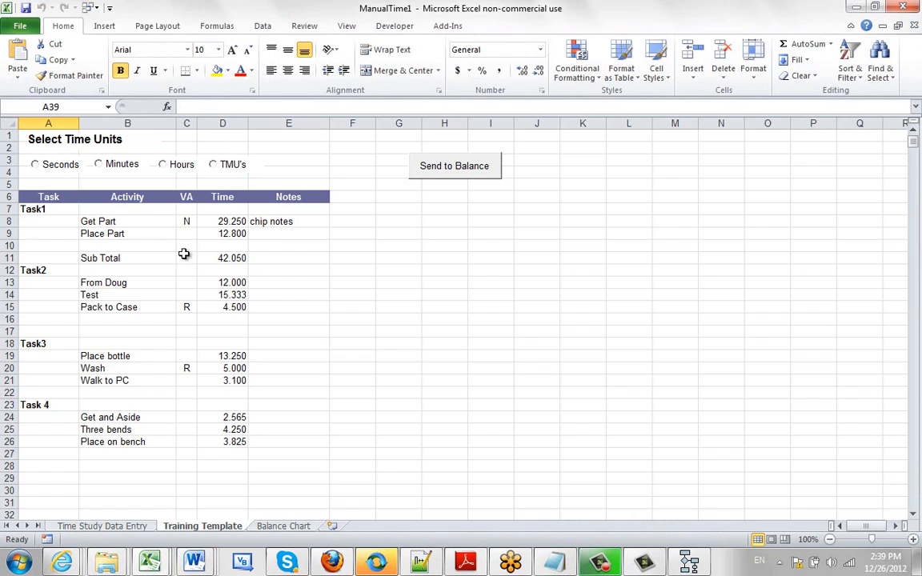
{"action": "mouse_move", "coordinate": [99, 473]}
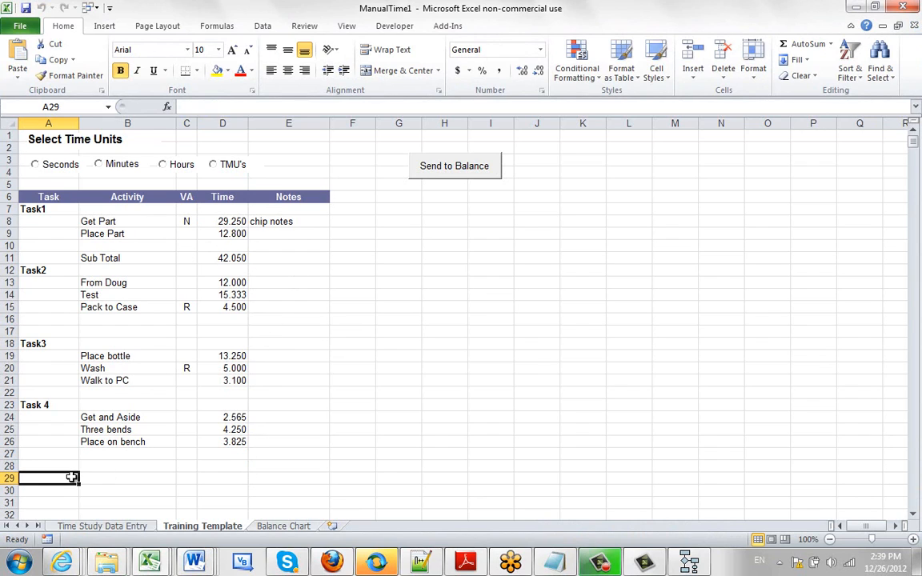
- Add a 'Your Task' block listing Get parts, organize, position, process, inspect and aside
{"action": "type", "text": "Your"}
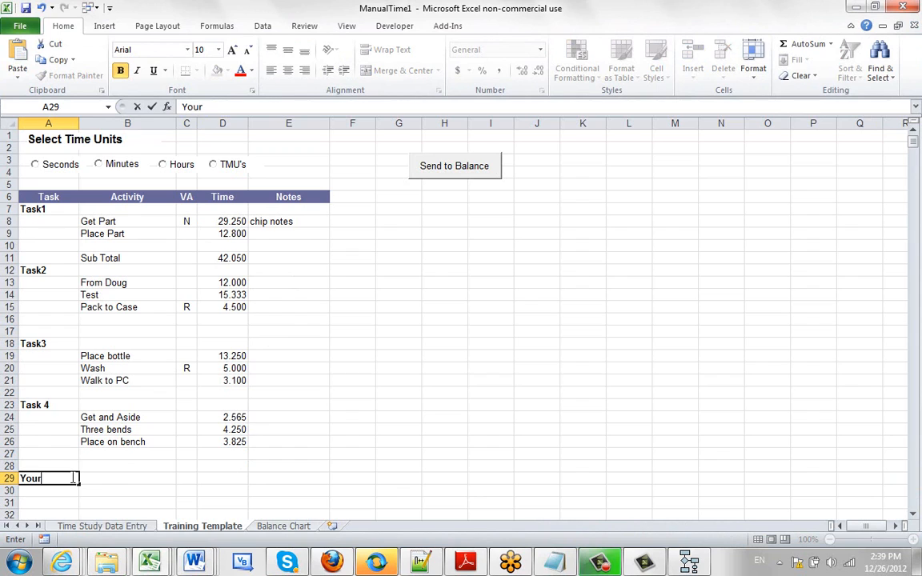
{"action": "type", "text": "Task"}
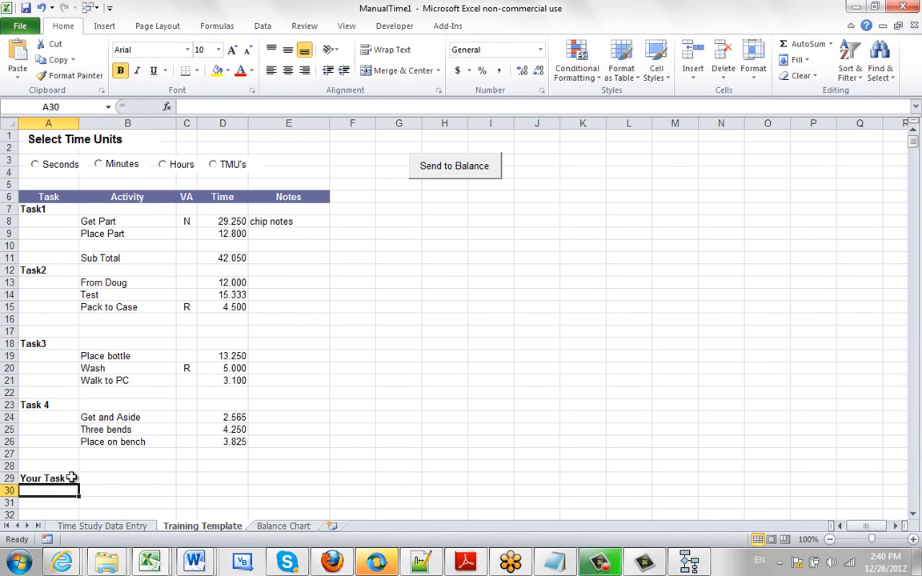
{"action": "left_click", "coordinate": [113, 488]}
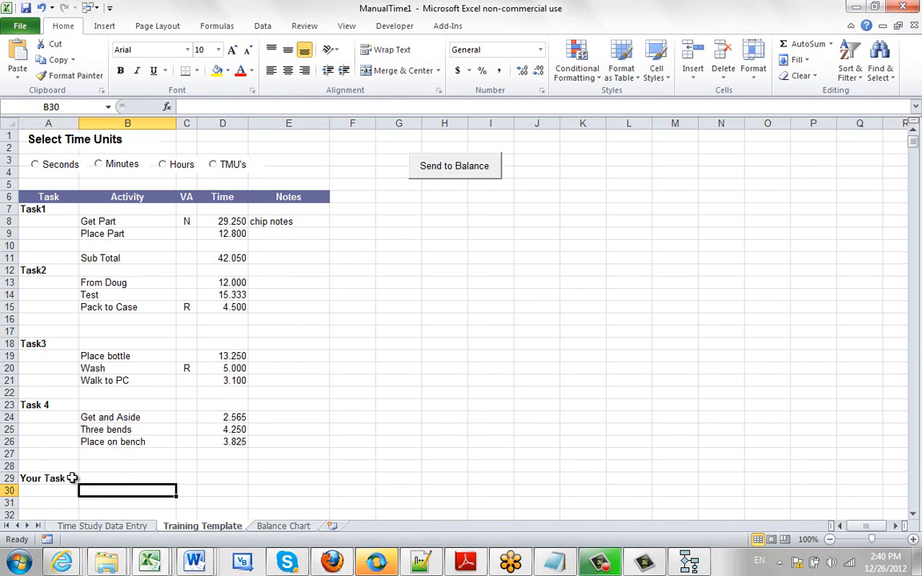
{"action": "type", "text": "G"}
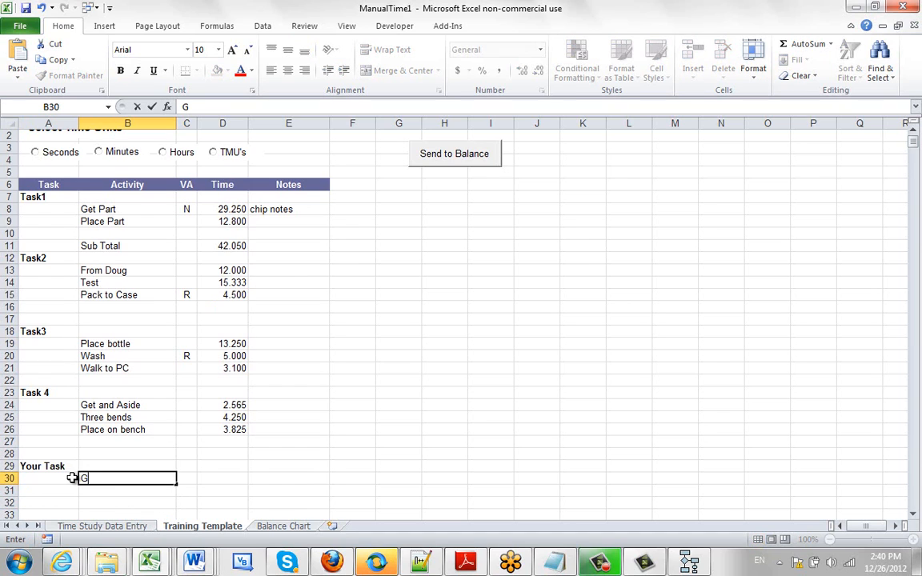
{"action": "type", "text": "et parts"}
{"action": "left_click", "coordinate": [127, 491]}
{"action": "type", "text": "organi"}
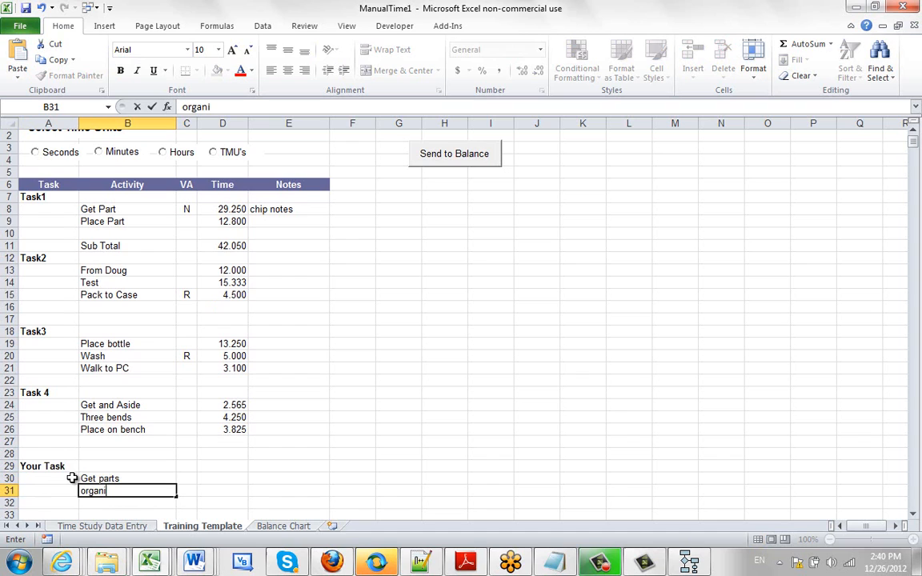
{"action": "type", "text": "position"}
{"action": "left_click", "coordinate": [127, 515]}
{"action": "type", "text": "proce"}
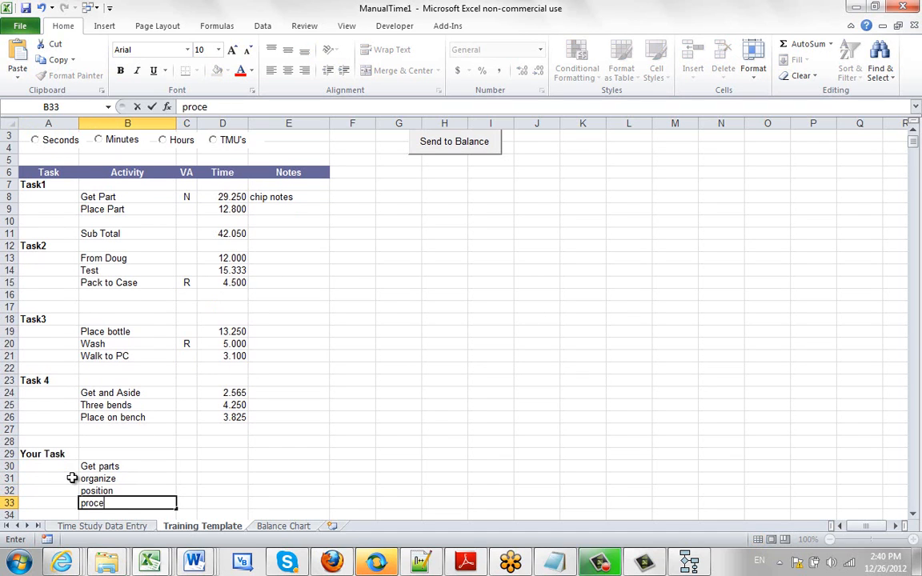
{"action": "type", "text": "inspect"}
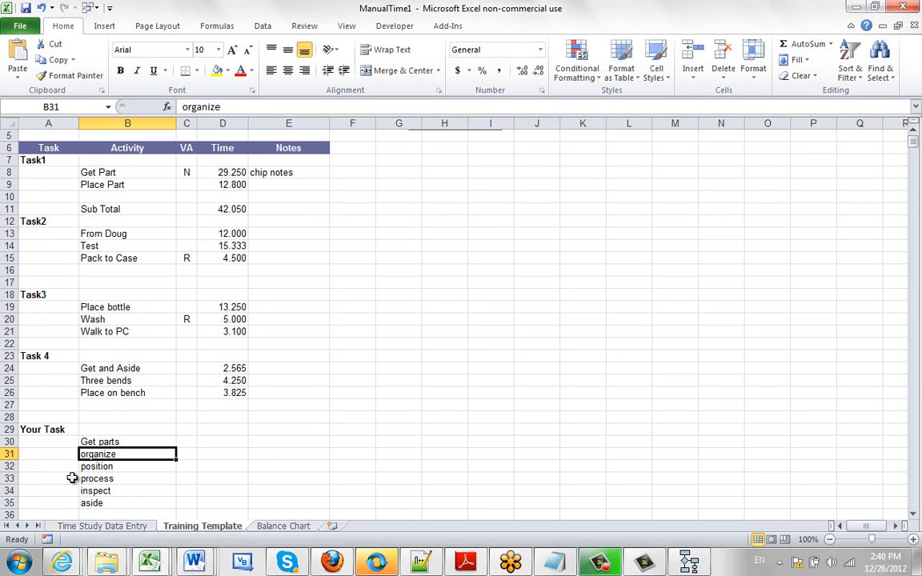
- Enter activity times 4, 6, 5, 3, 5, 4 with organize marked R and inspect marked N
{"action": "type", "text": "6"}
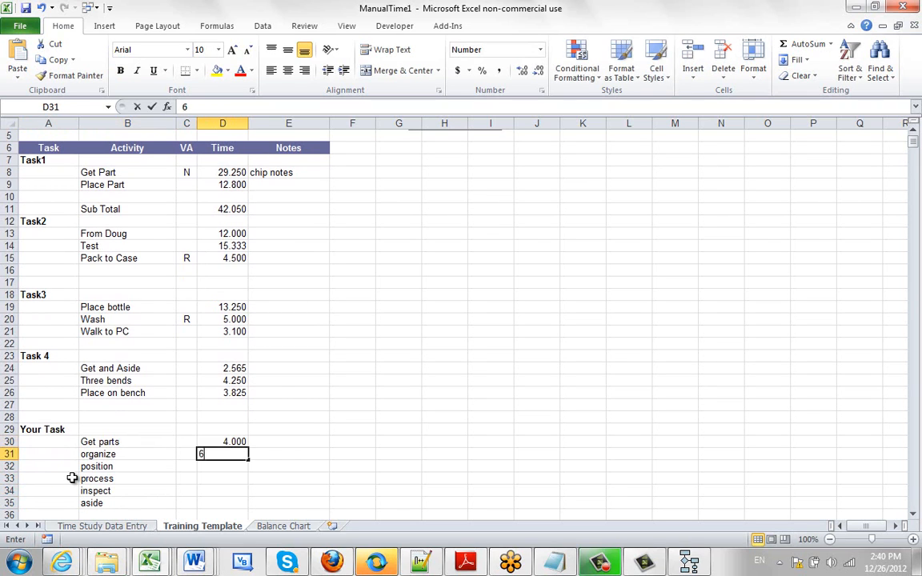
{"action": "type", "text": "6.000"}
{"action": "left_click", "coordinate": [187, 454]}
{"action": "type", "text": "R"}
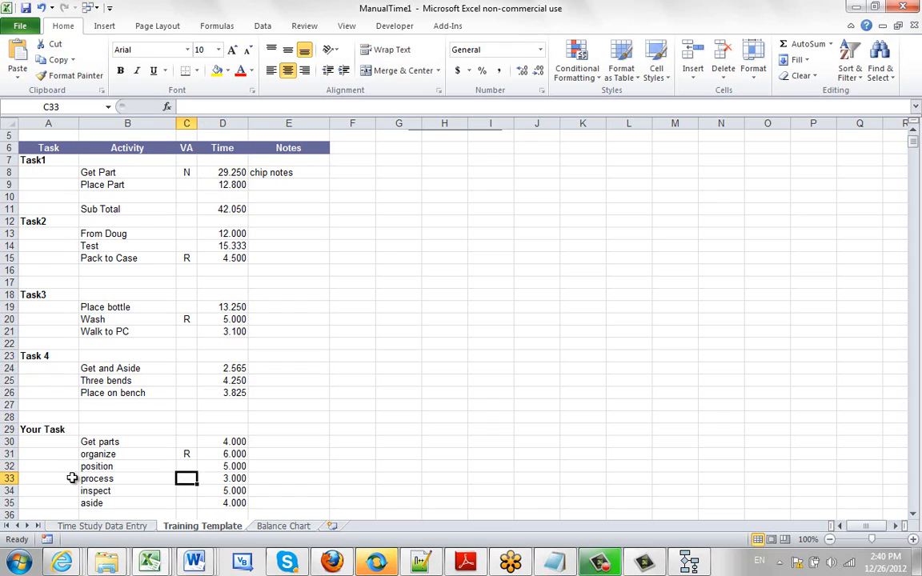
{"action": "type", "text": "N"}
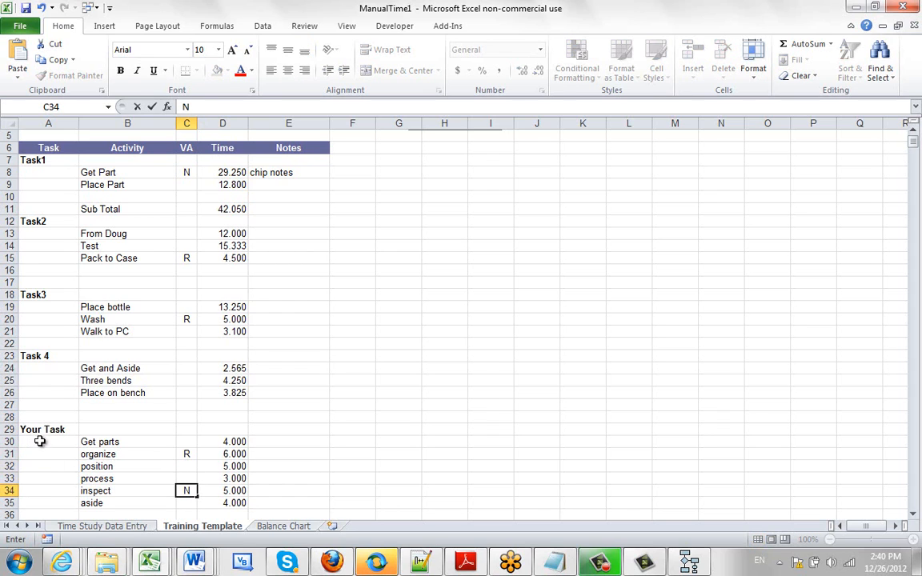
- Review the Your Task heading, the times total and the value-added codes for organize and inspect
{"action": "left_click", "coordinate": [44, 429]}
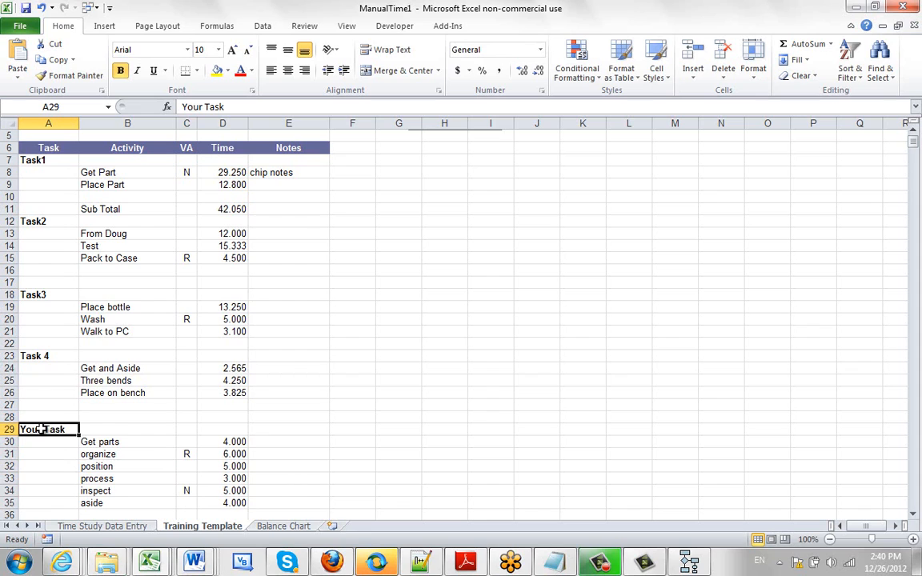
{"action": "left_click_drag", "start_coordinate": [100, 441], "coordinate": [97, 454]}
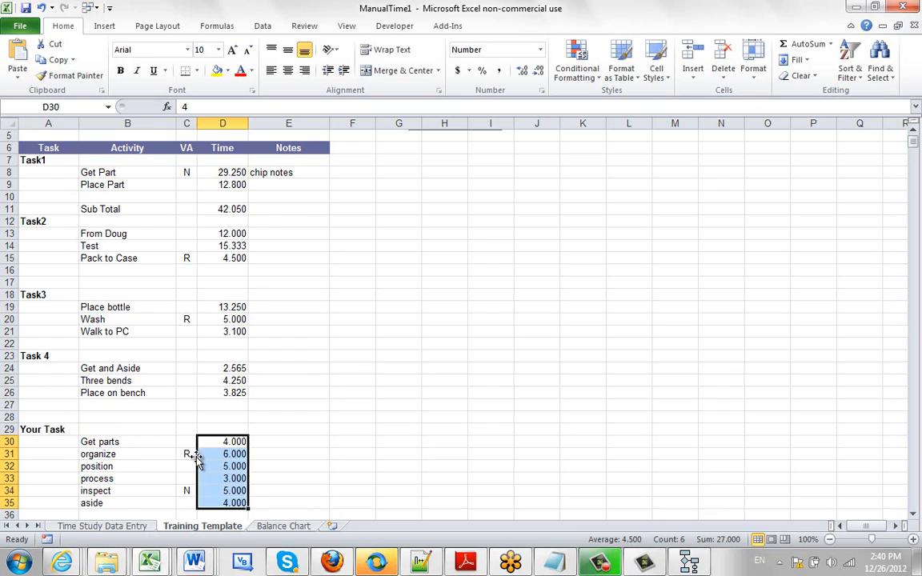
{"action": "left_click", "coordinate": [186, 453]}
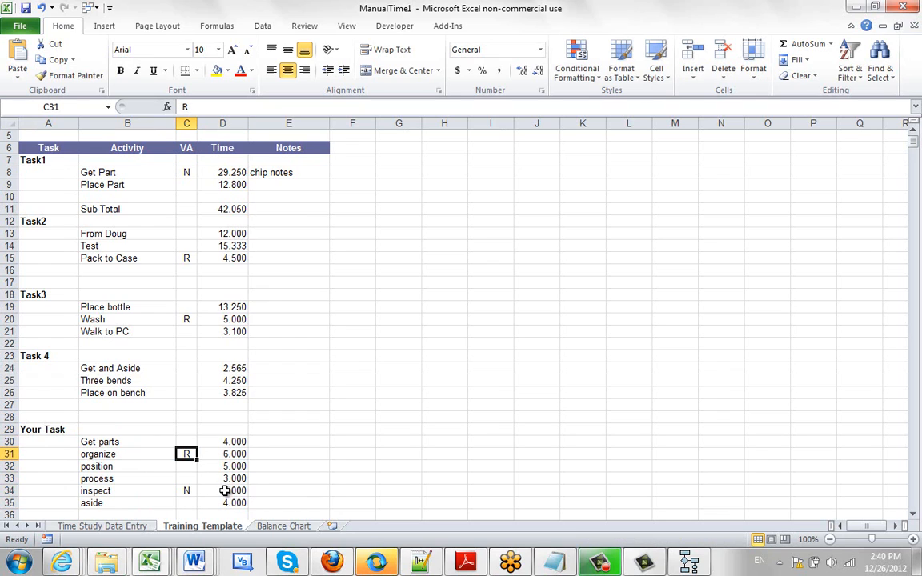
{"action": "left_click", "coordinate": [186, 491]}
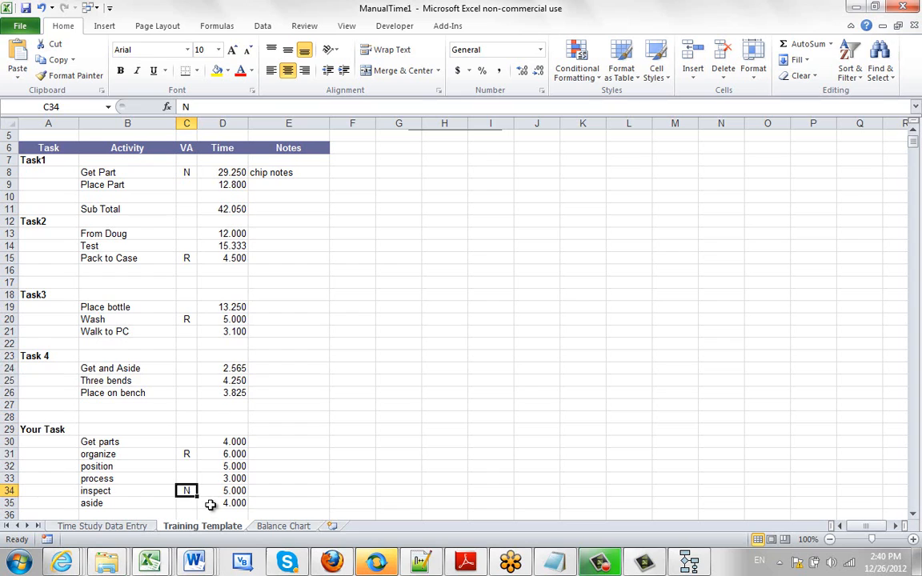
{"action": "left_click", "coordinate": [186, 466]}
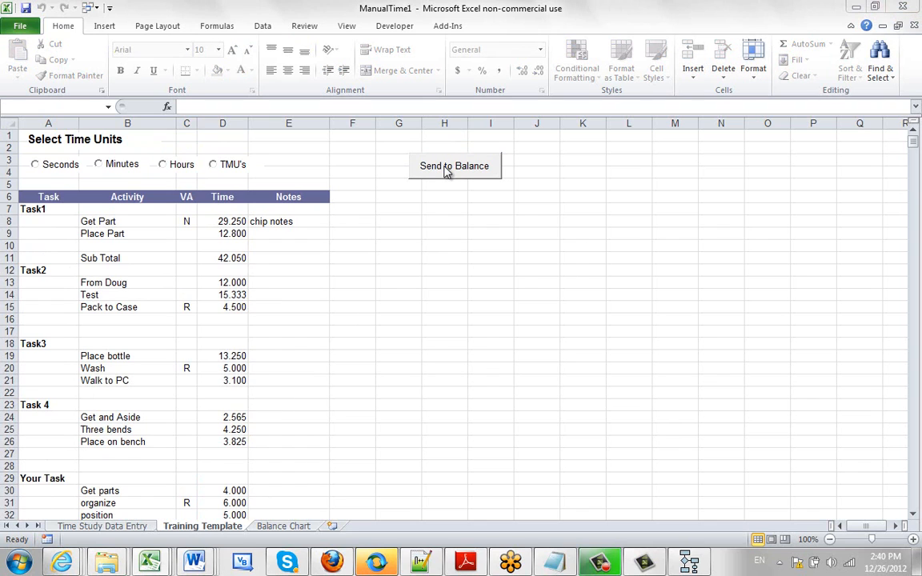
- Attempt Send to Balance, dismiss the missing unit warning and choose Seconds
{"action": "left_click", "coordinate": [454, 165]}
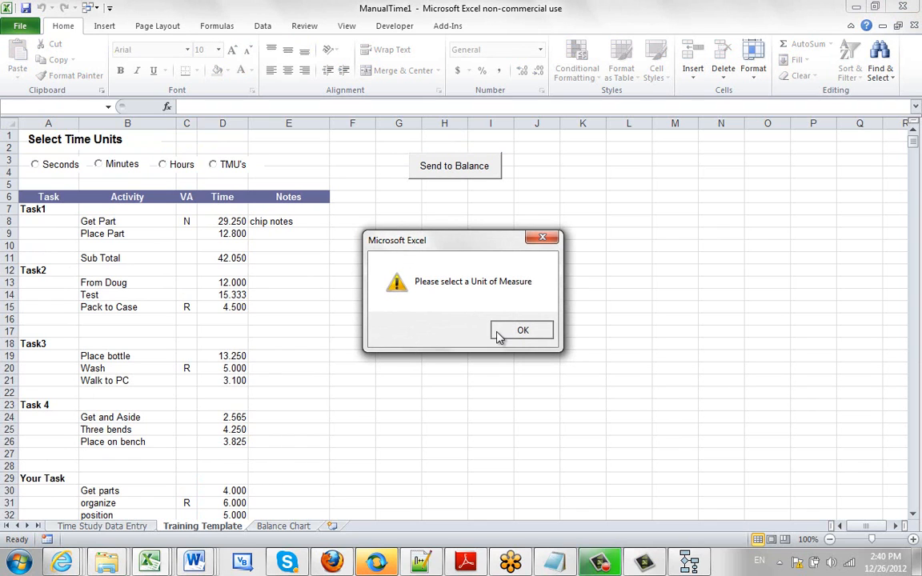
{"action": "left_click", "coordinate": [522, 330]}
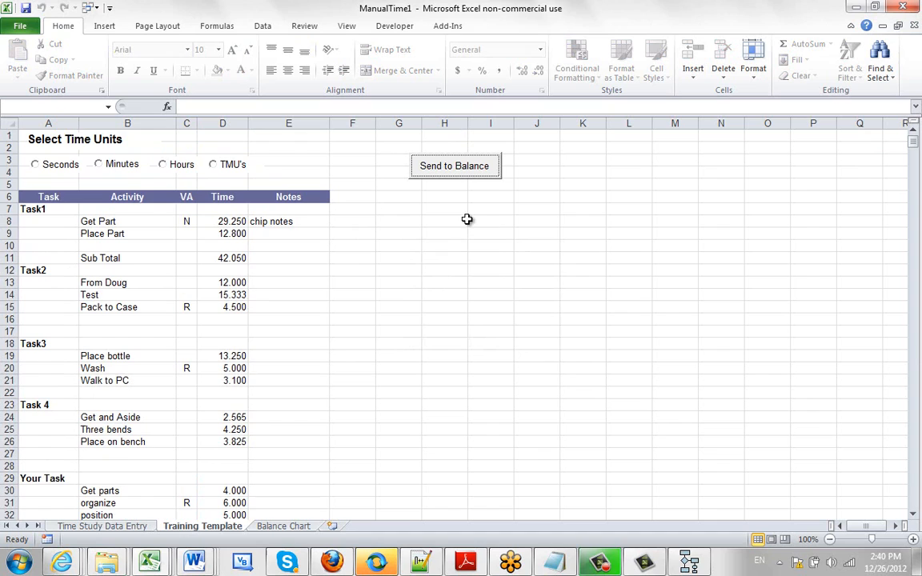
{"action": "left_click", "coordinate": [35, 164]}
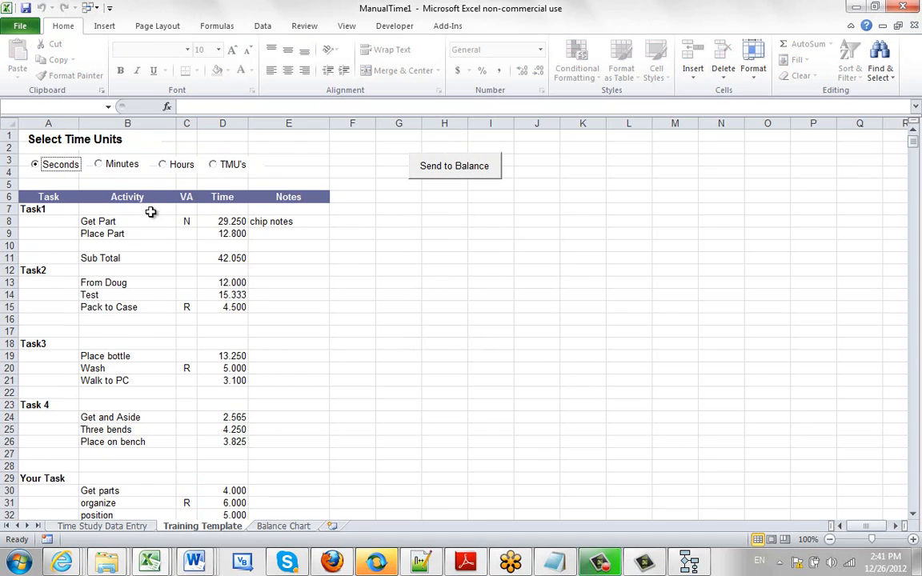
{"action": "mouse_move", "coordinate": [420, 329]}
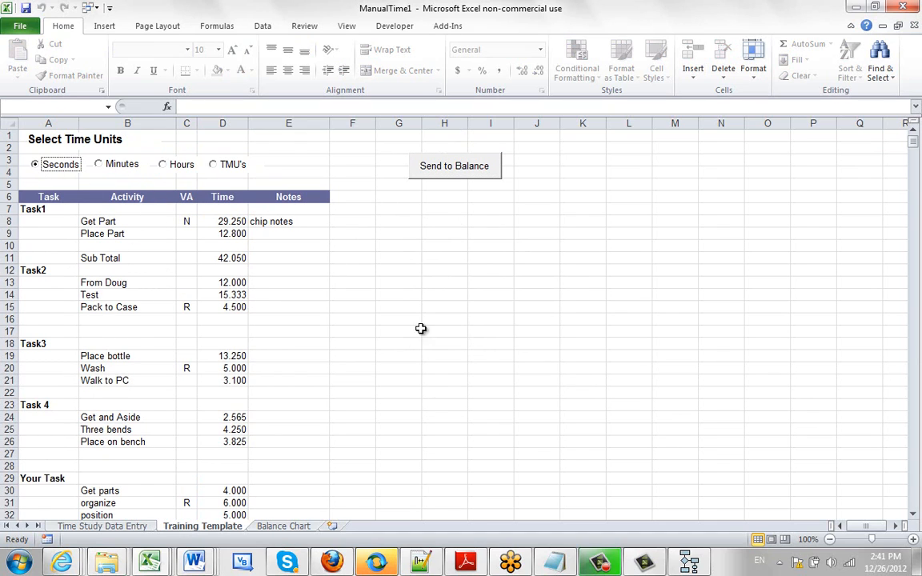
{"action": "mouse_move", "coordinate": [347, 234]}
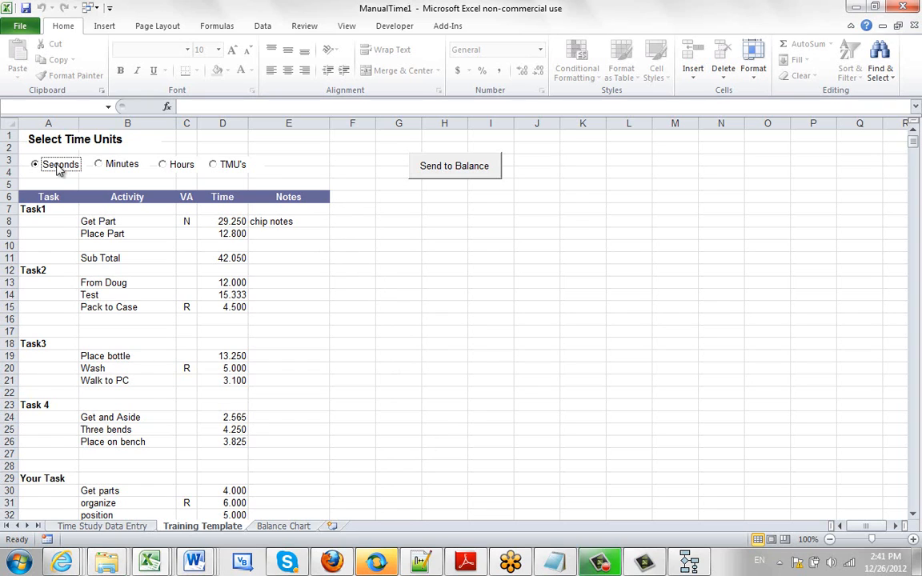
{"action": "mouse_move", "coordinate": [450, 177]}
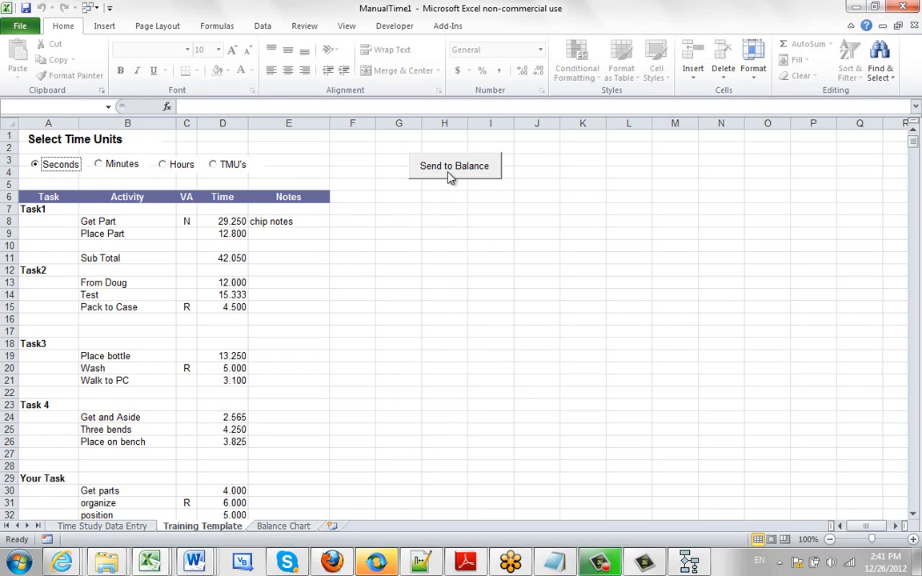
- Send the task activities to the Timer Pro Balance chart with Seconds selected
{"action": "left_click", "coordinate": [453, 166]}
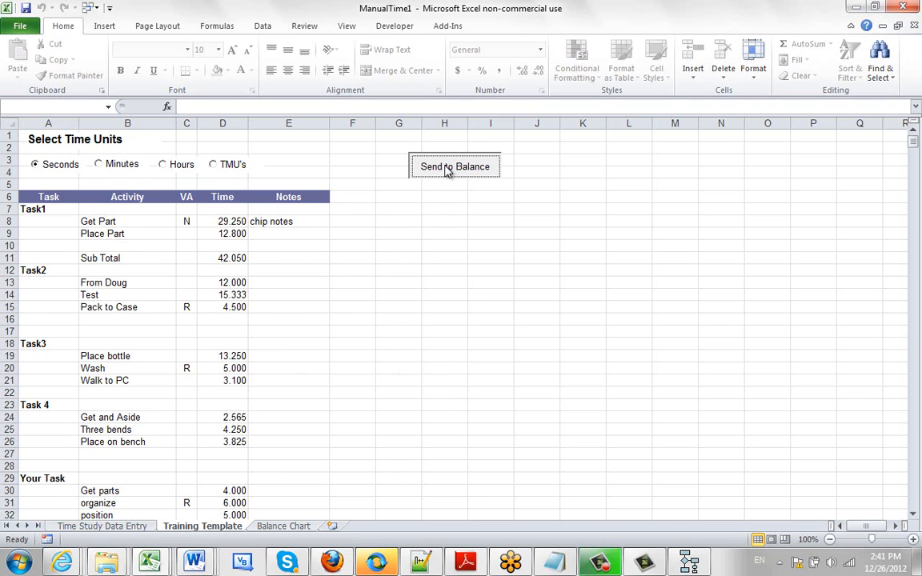
{"action": "left_click", "coordinate": [454, 166]}
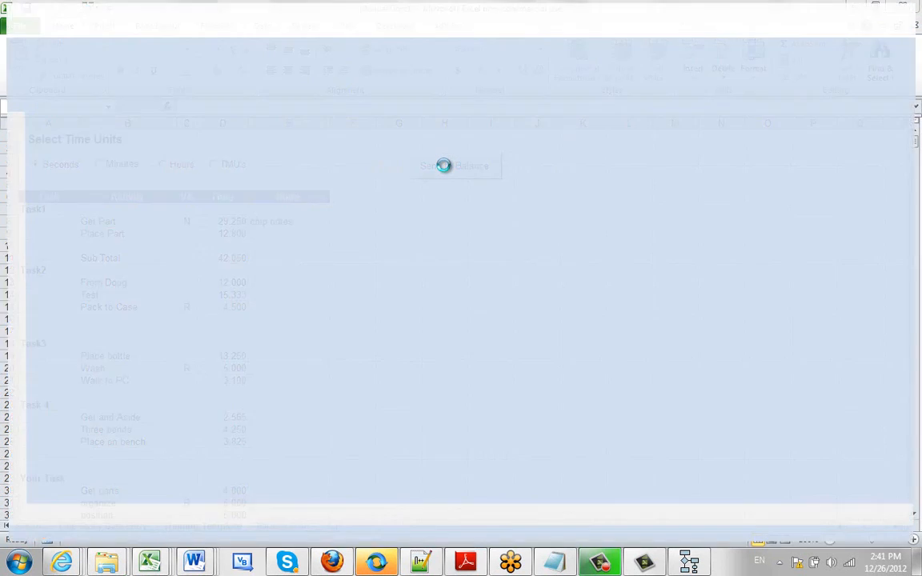
{"action": "left_click", "coordinate": [455, 167]}
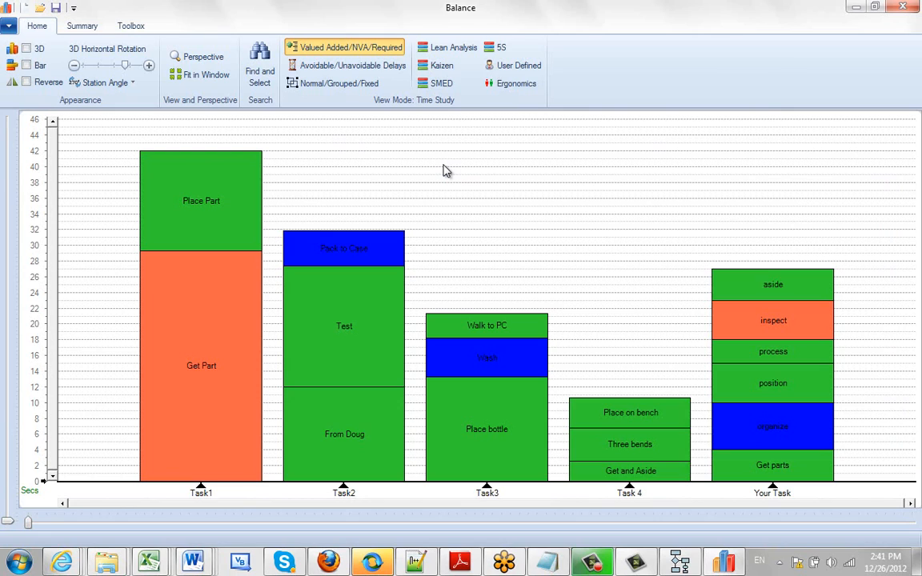
{"action": "mouse_move", "coordinate": [771, 496]}
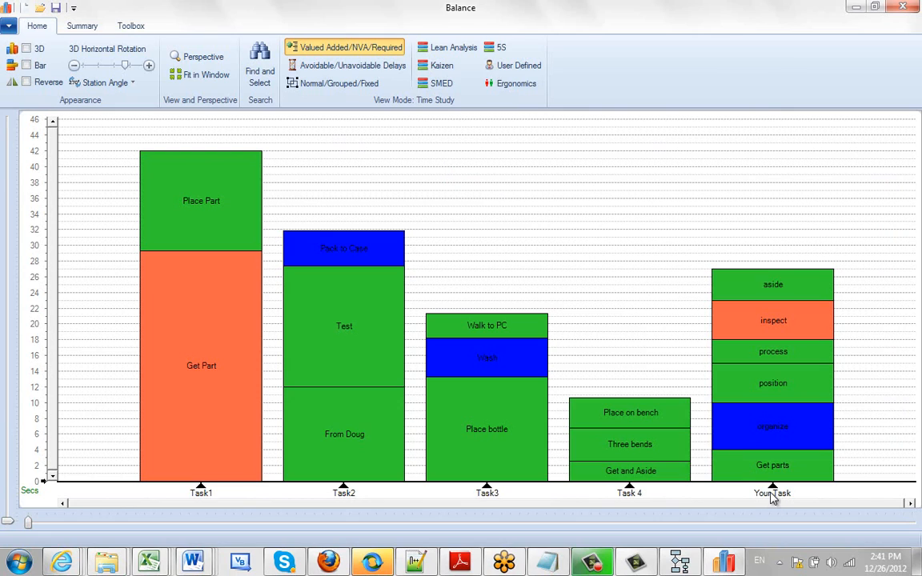
{"action": "mouse_move", "coordinate": [773, 427]}
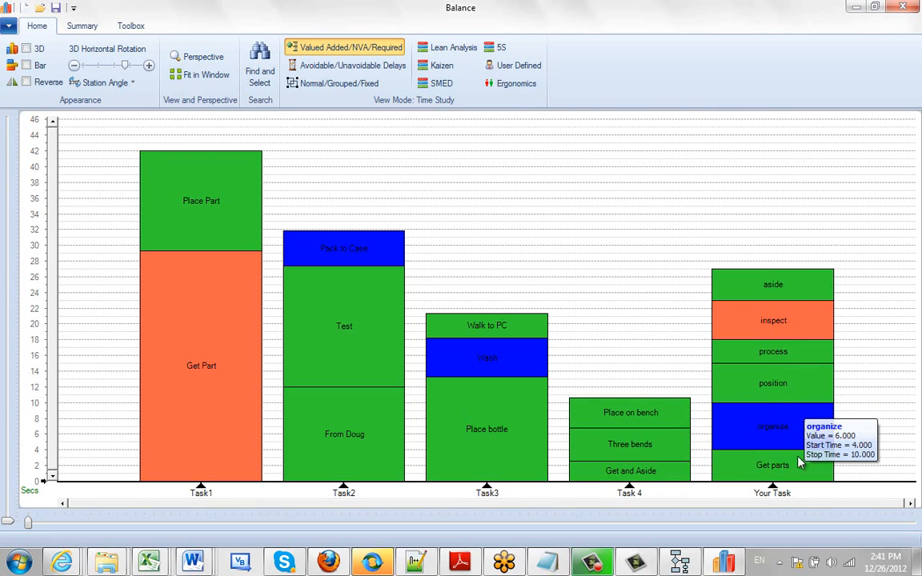
{"action": "mouse_move", "coordinate": [785, 336]}
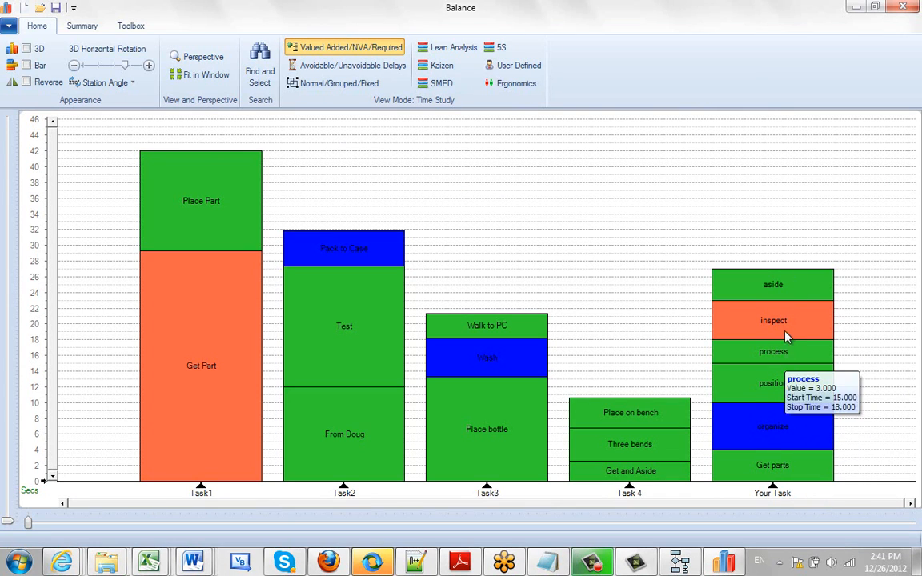
{"action": "mouse_move", "coordinate": [775, 436]}
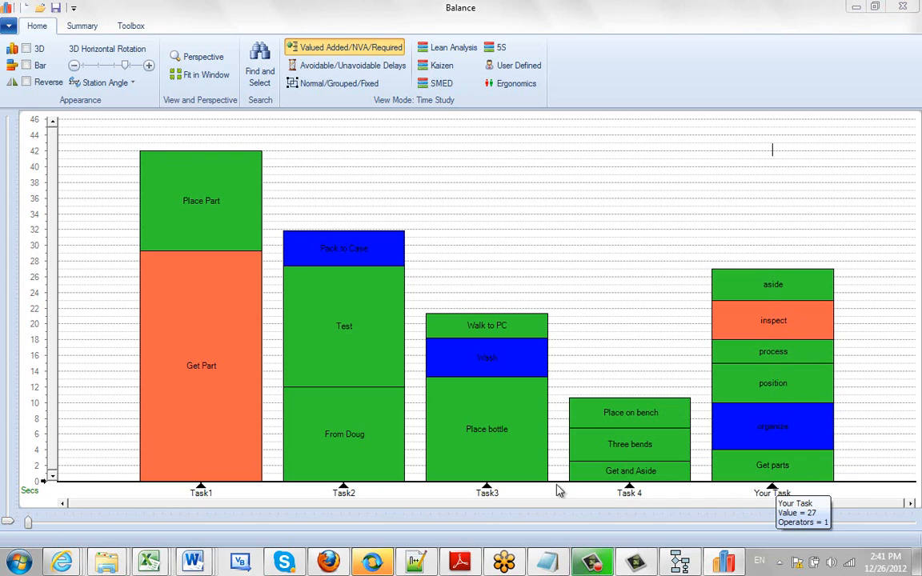
{"action": "mouse_move", "coordinate": [568, 504]}
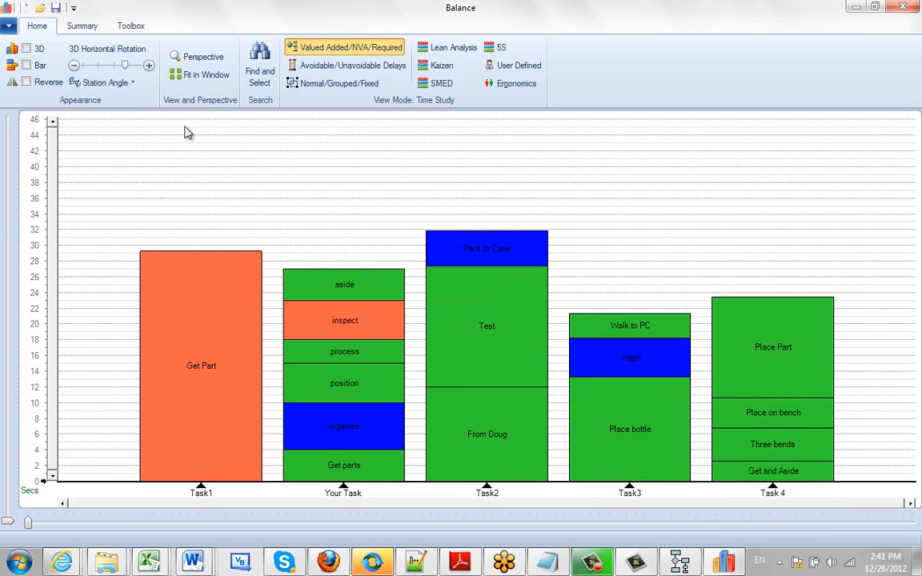
- Show the Balance chart's Summary view of Your Task's six activities before returning to Excel
{"action": "left_click", "coordinate": [82, 25]}
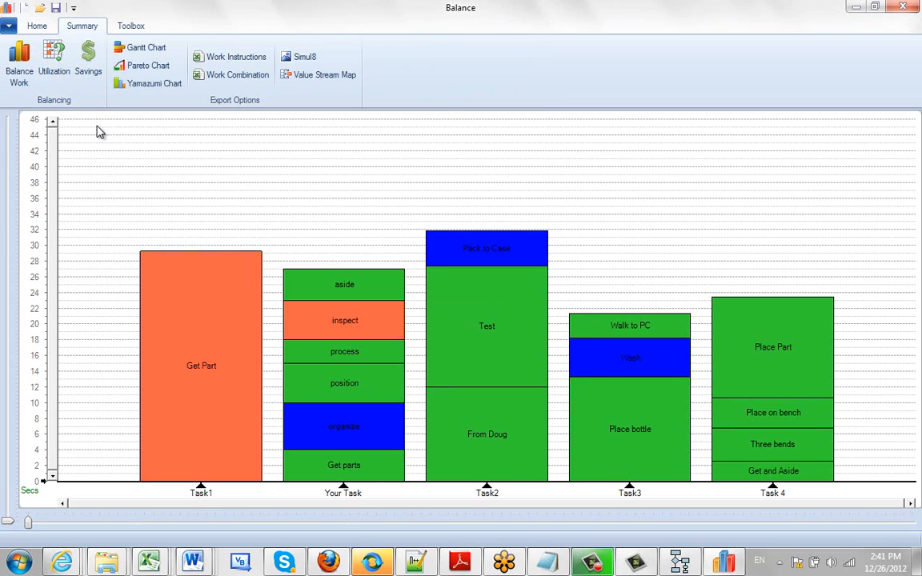
{"action": "mouse_move", "coordinate": [833, 12]}
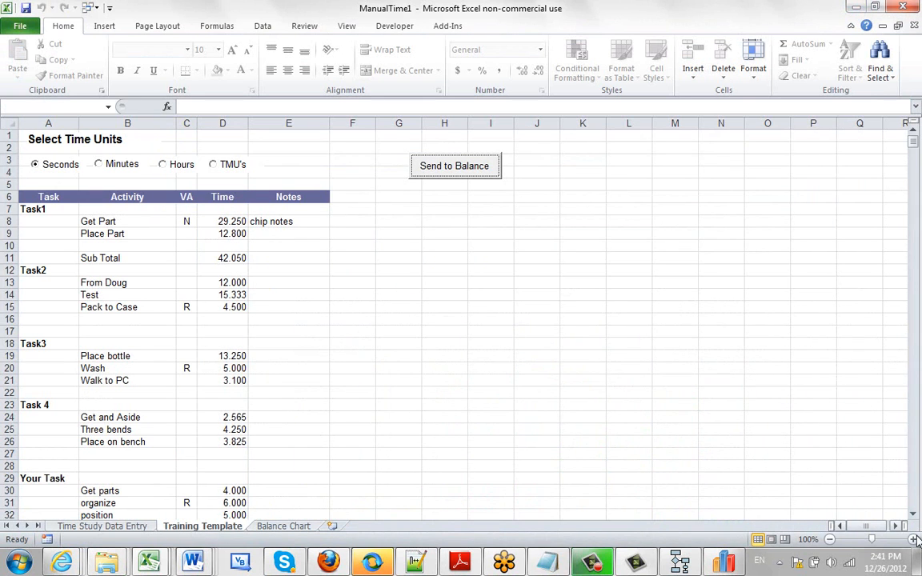
- Check the Your Task rows and start Save As for the ManualTime1 workbook
{"action": "scroll", "scroll_direction": "down", "scroll_amount": 3}
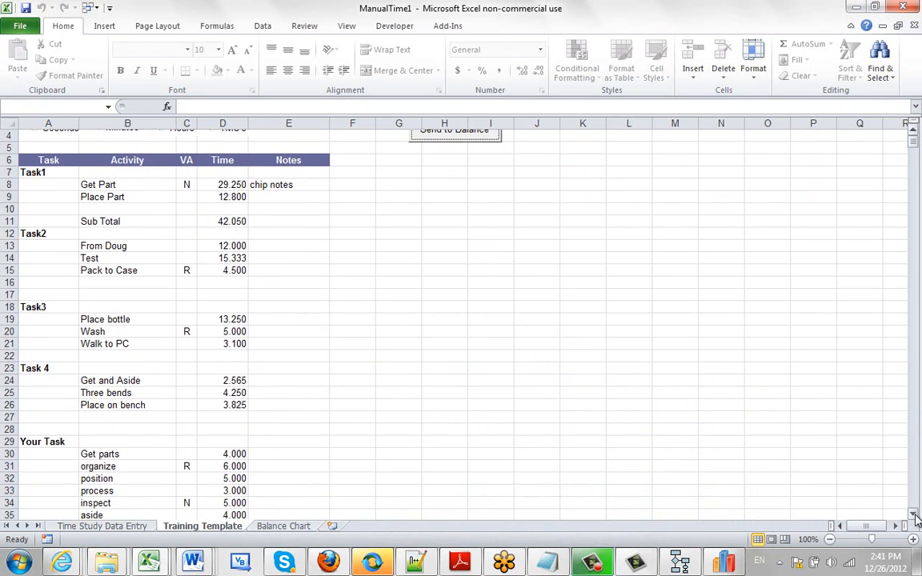
{"action": "scroll", "scroll_direction": "down", "scroll_amount": 3}
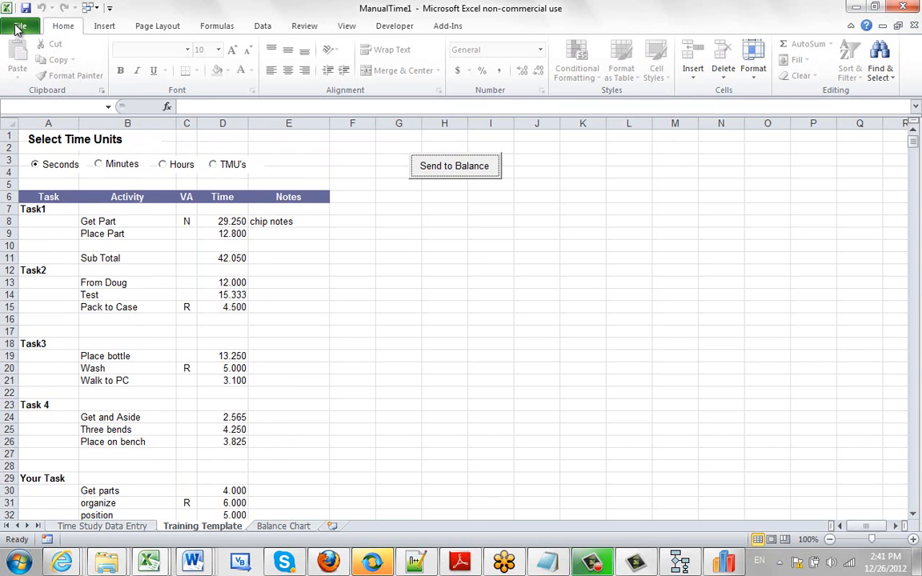
{"action": "left_click", "coordinate": [18, 27]}
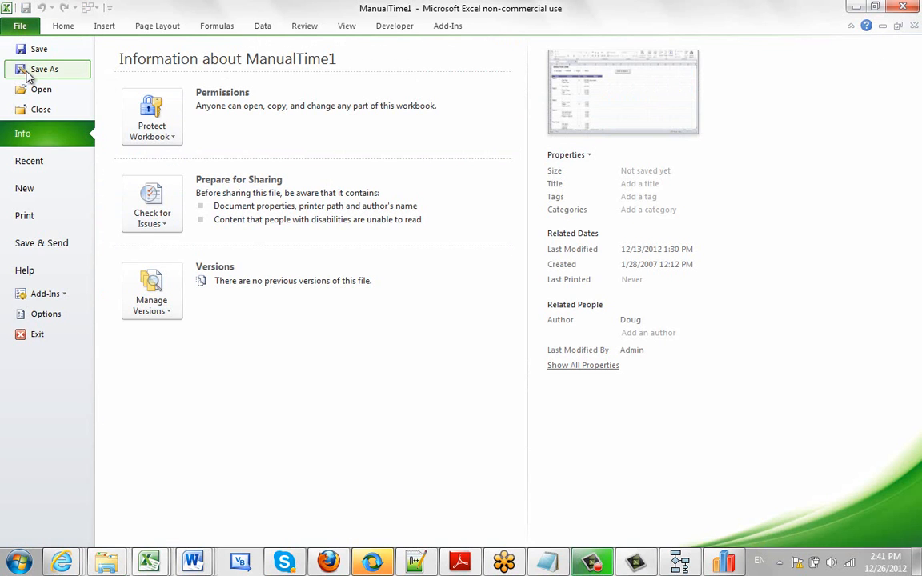
{"action": "left_click", "coordinate": [44, 63]}
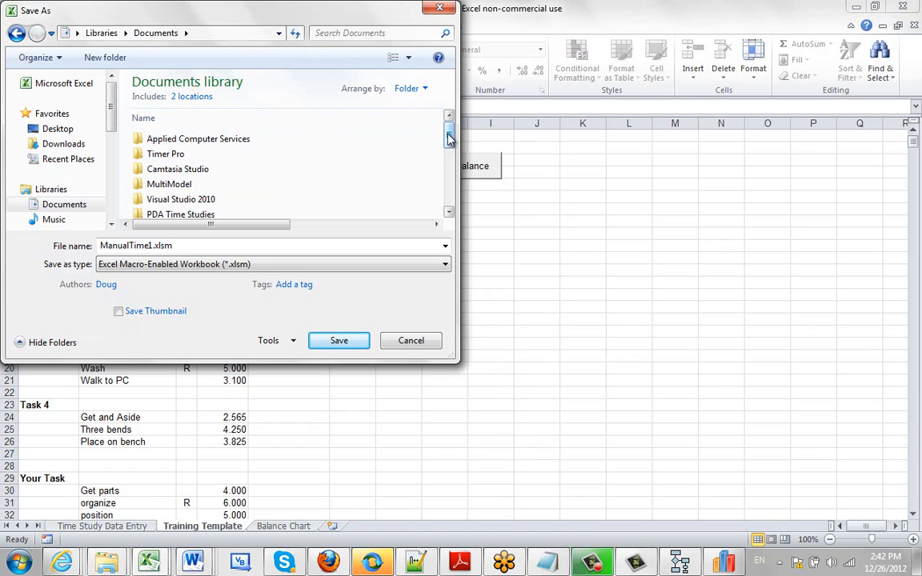
- Save the template as L6500-800.xlsm in Timer Pro's Line Balance Templates folder
{"action": "scroll", "scroll_direction": "down", "scroll_amount": 3}
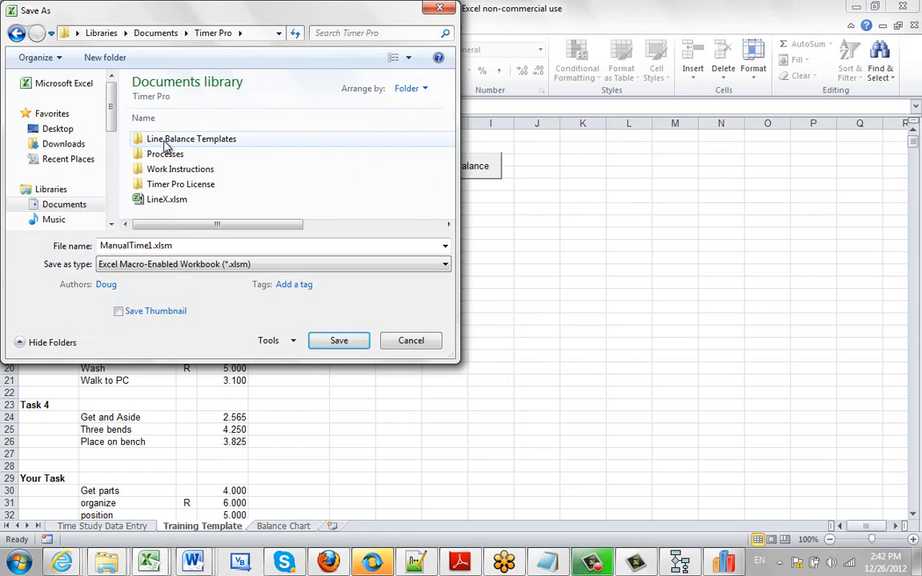
{"action": "mouse_move", "coordinate": [168, 142]}
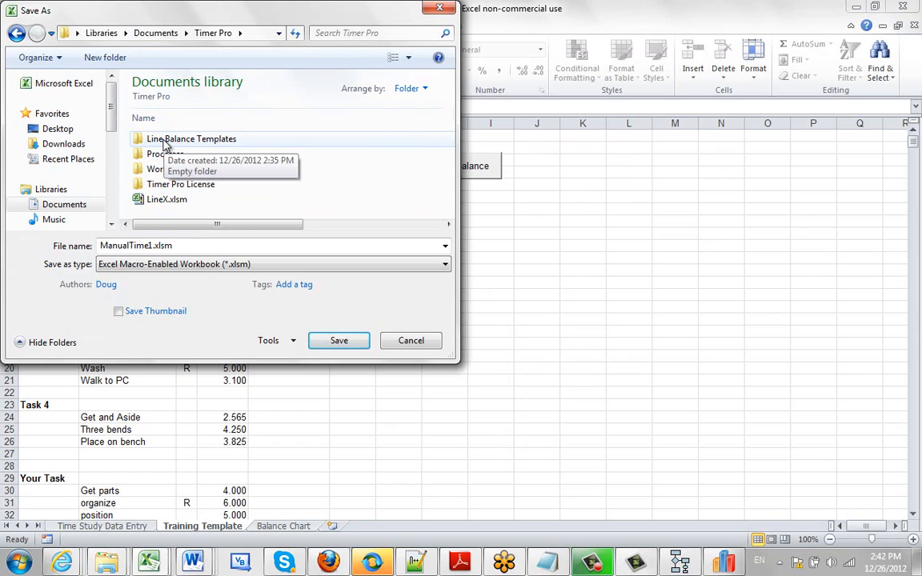
{"action": "double_click", "coordinate": [192, 139]}
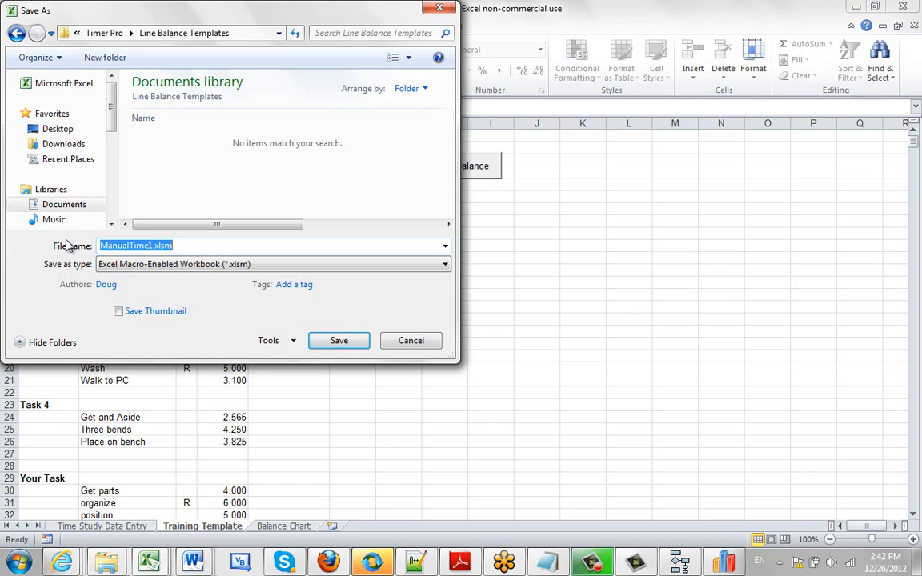
{"action": "type", "text": "L6500-800"}
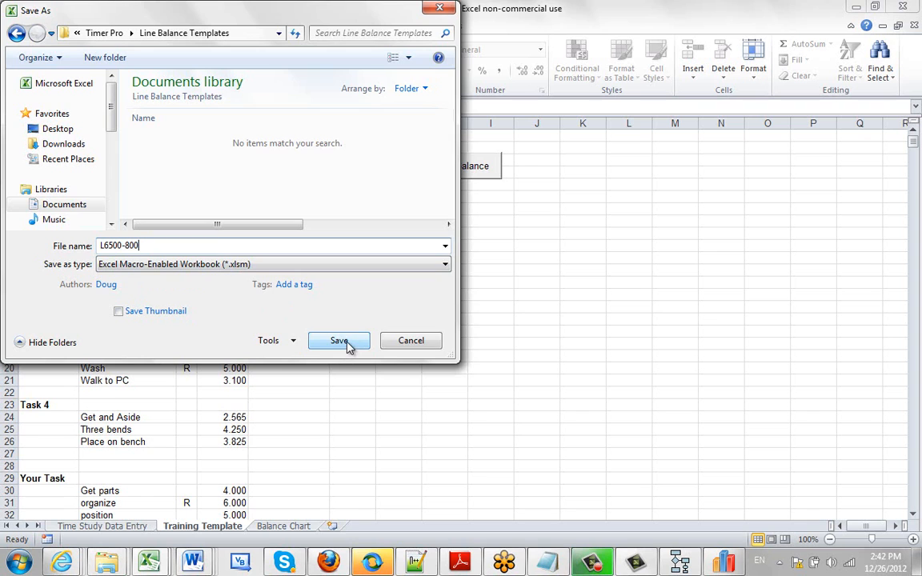
{"action": "left_click", "coordinate": [339, 340]}
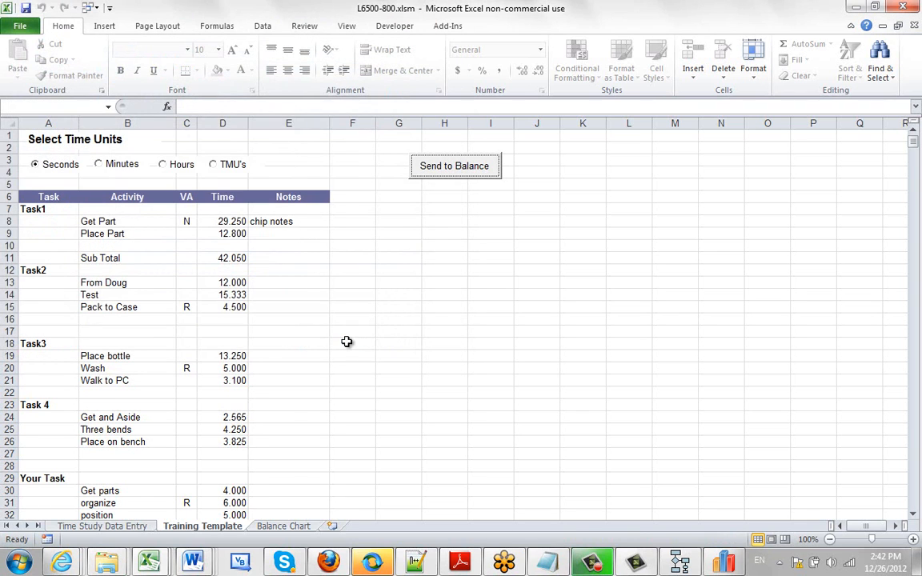
{"action": "mouse_move", "coordinate": [353, 286]}
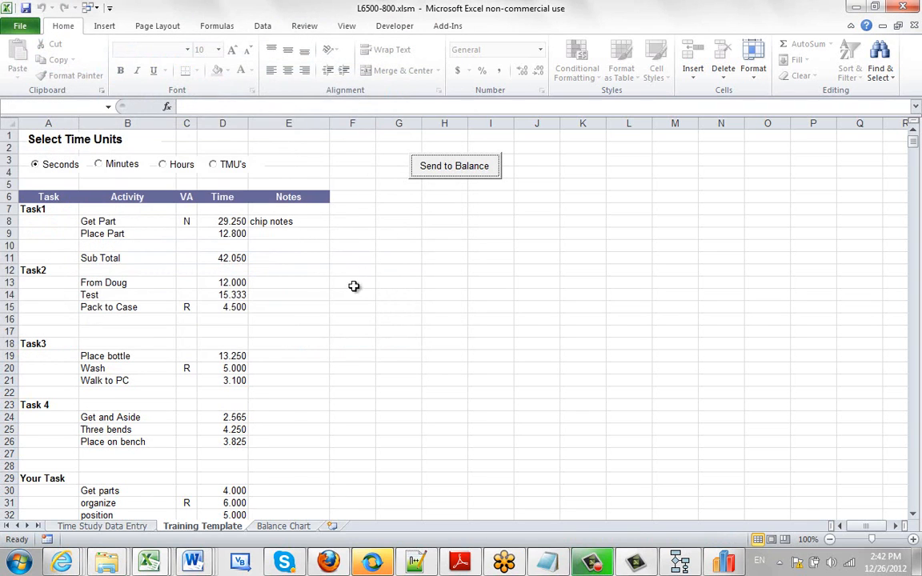
{"action": "mouse_move", "coordinate": [291, 318]}
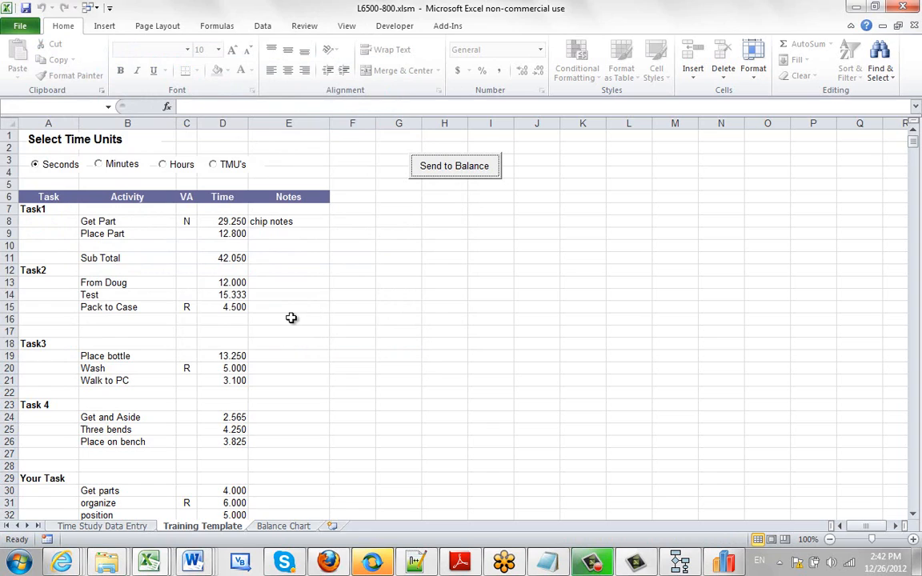